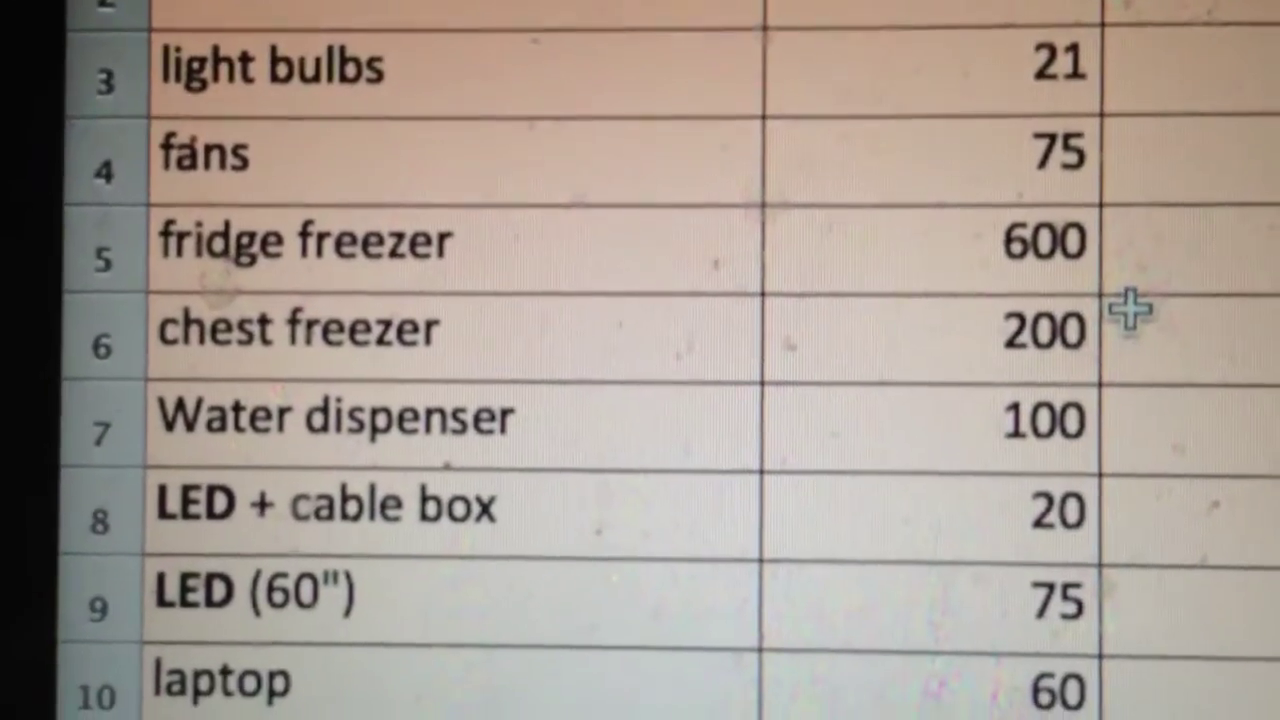
scroll(down, 3)
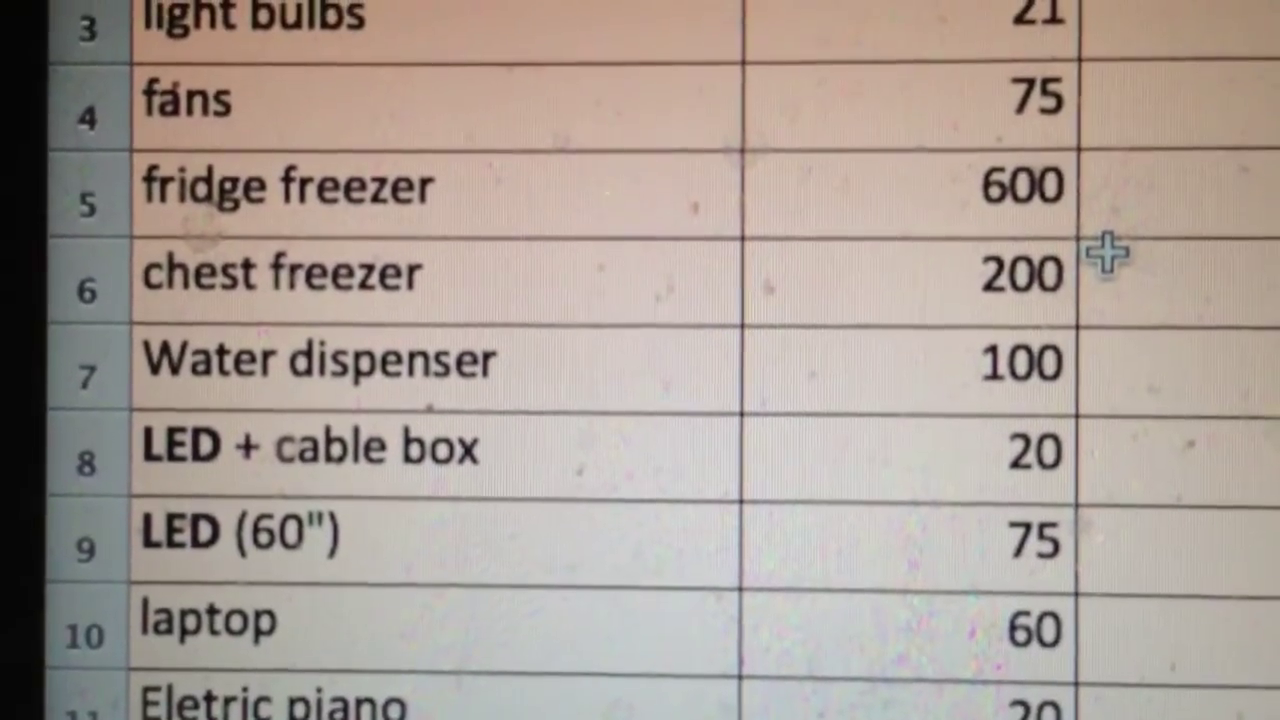